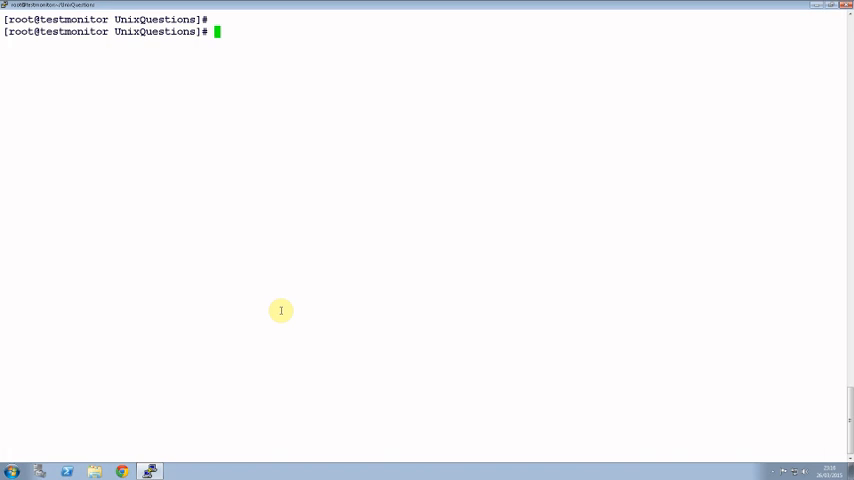
Step: Create the hidden file .test3 with touch
text(.)
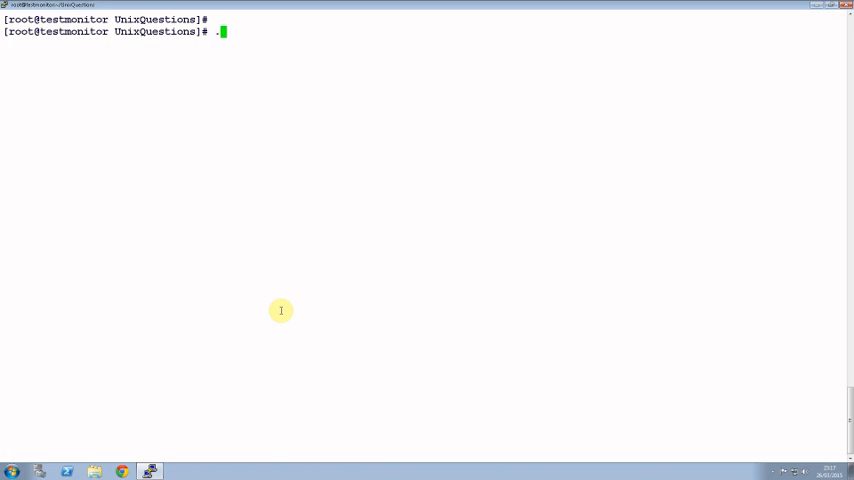
key(Backspace)
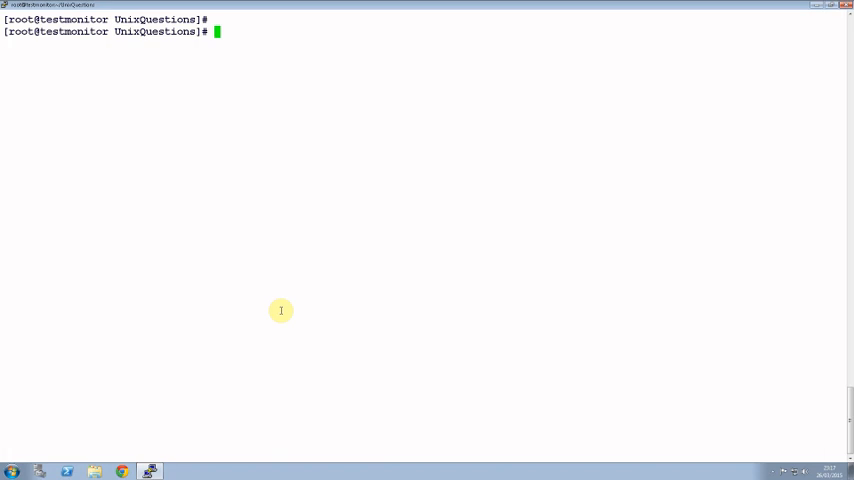
text(touch .)
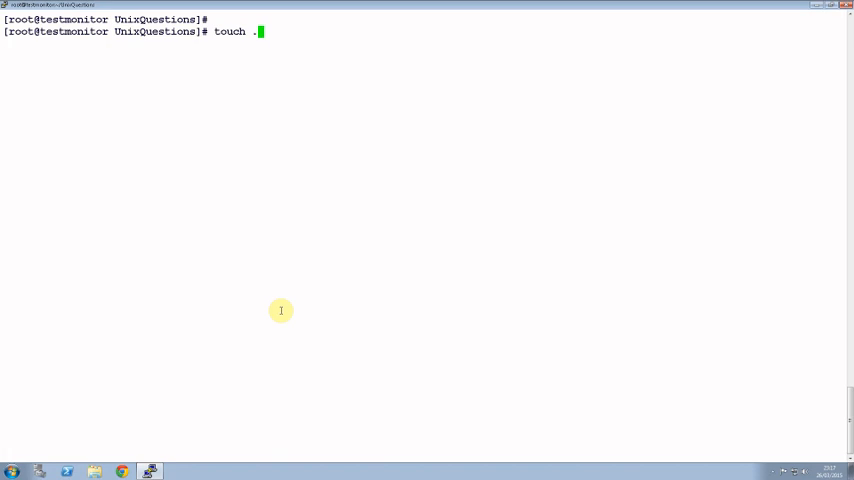
text(test3)
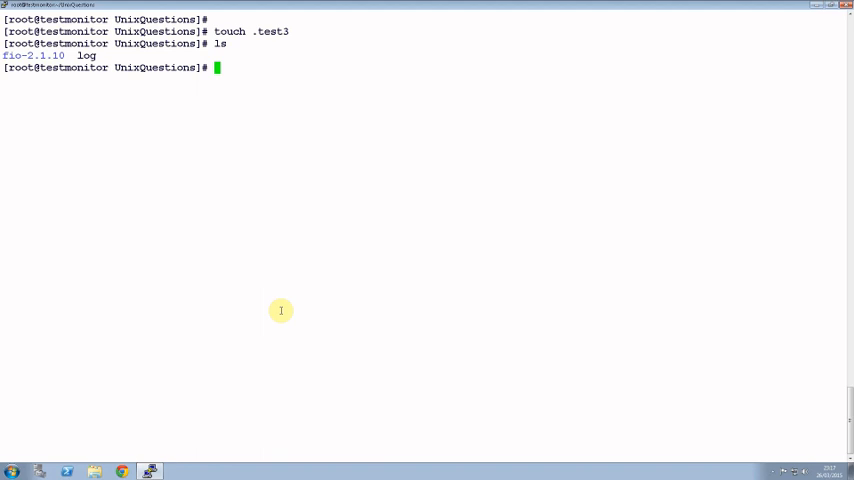
Step: List the directory with ls, then with ls -a to reveal hidden files
text(ls)
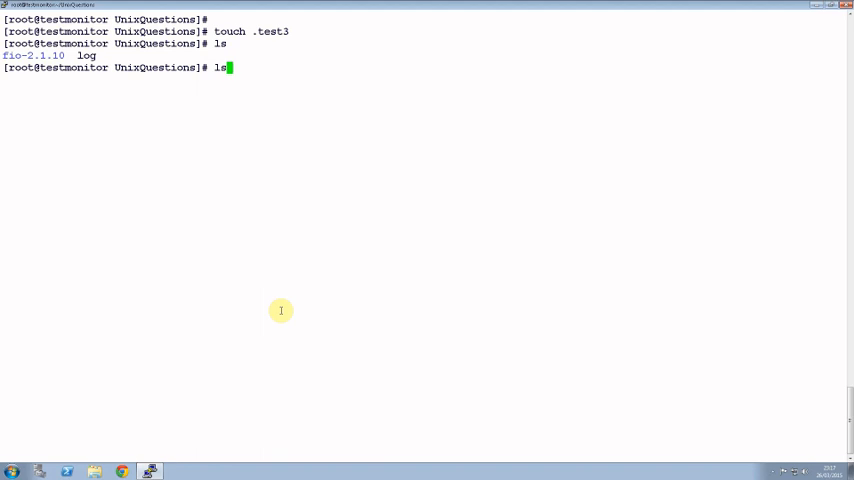
text(-)
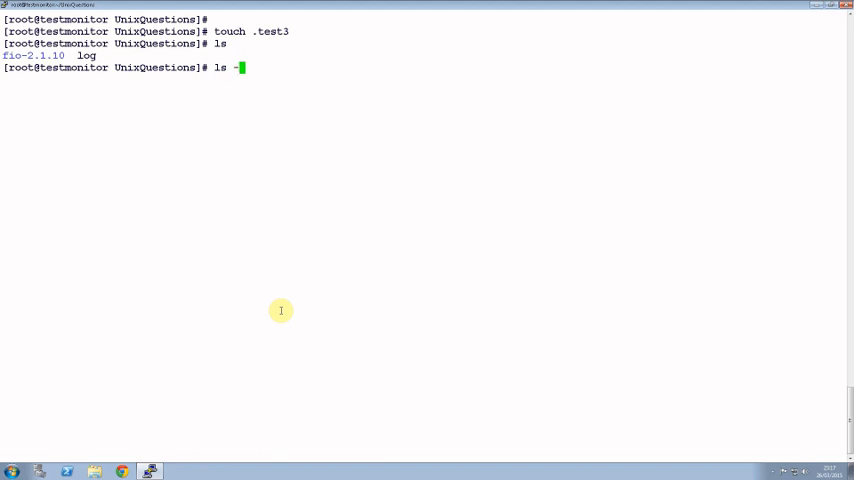
text(a)
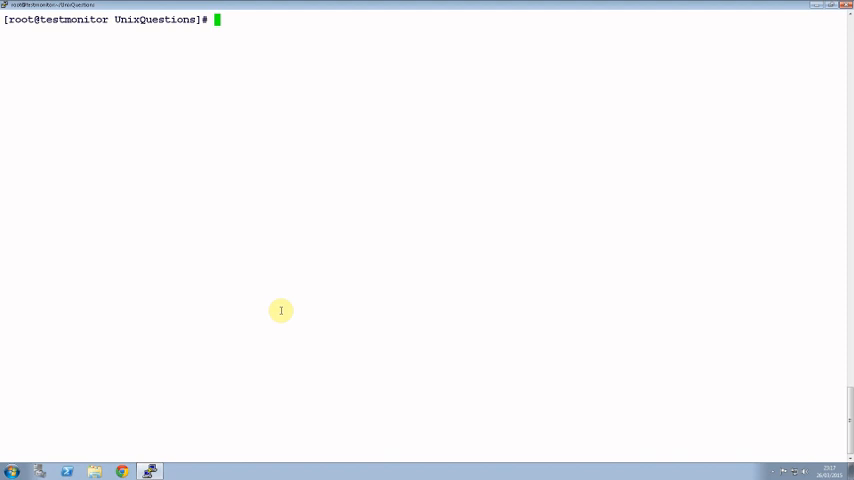
Step: Show all processes with ps -ef, then filter the listing with ps -ef | grep "ps"
text(ps -ef)
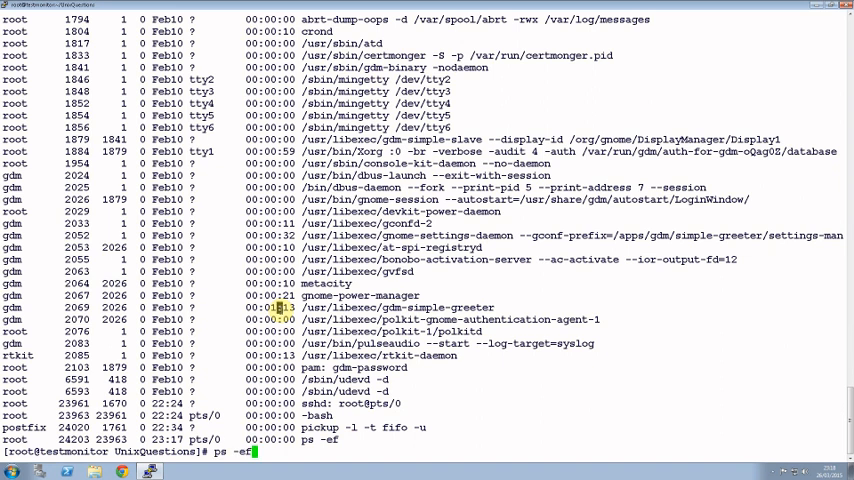
text(c)
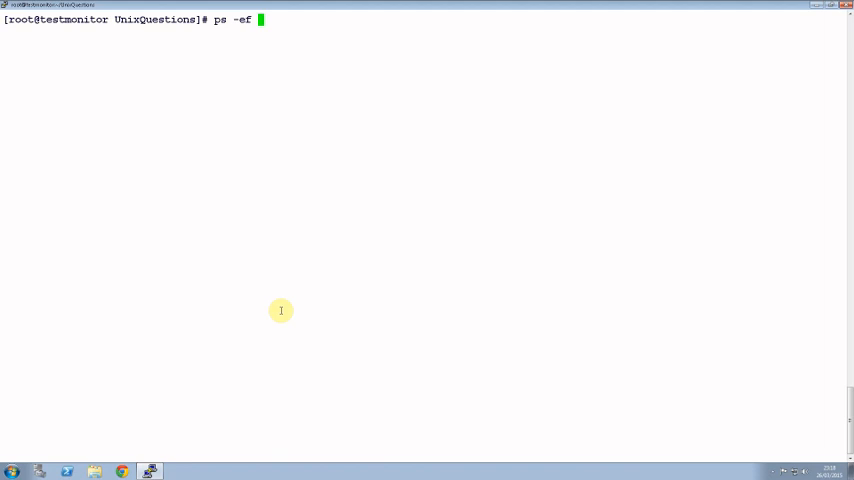
text(| grep ")
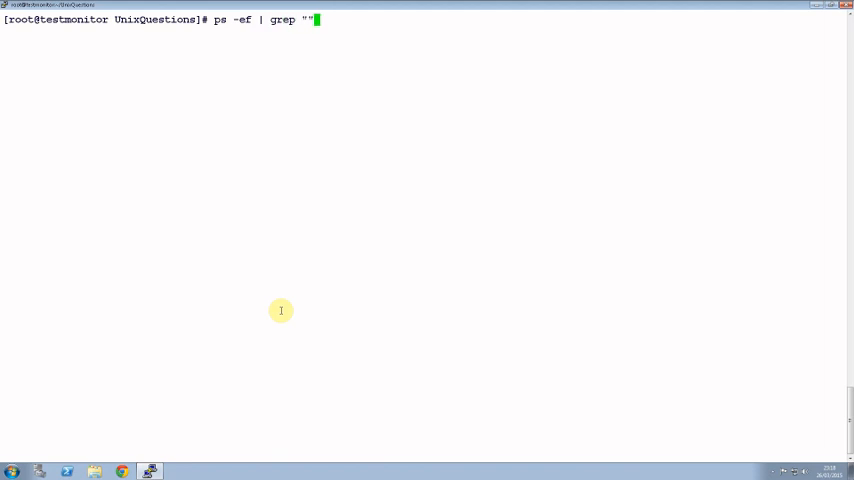
key(BackSpace)
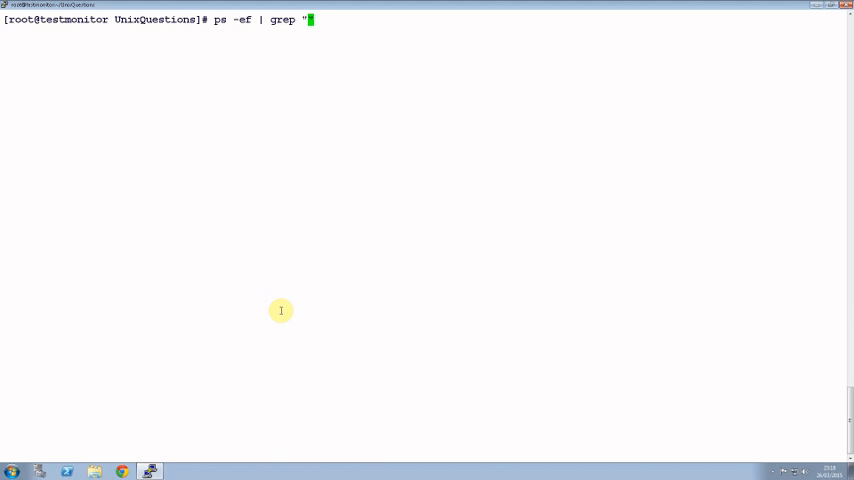
text(ps)
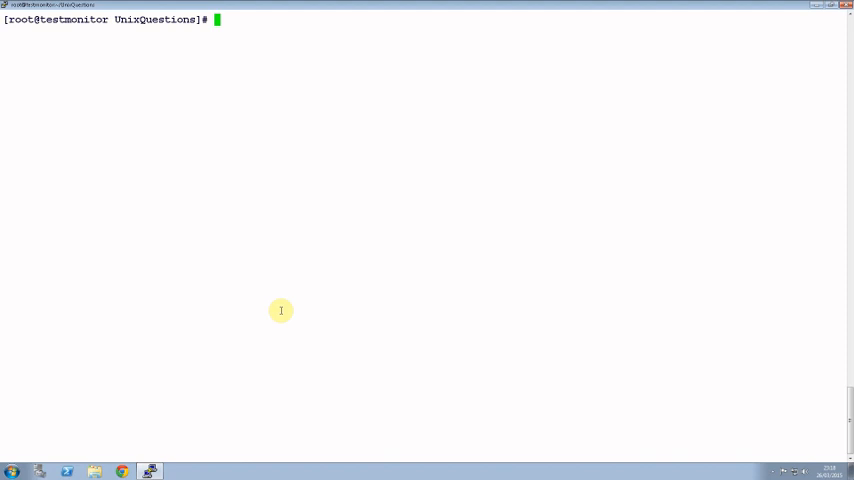
Step: Run top to view tasks, CPU and memory usage, then quit it with q
text(top)
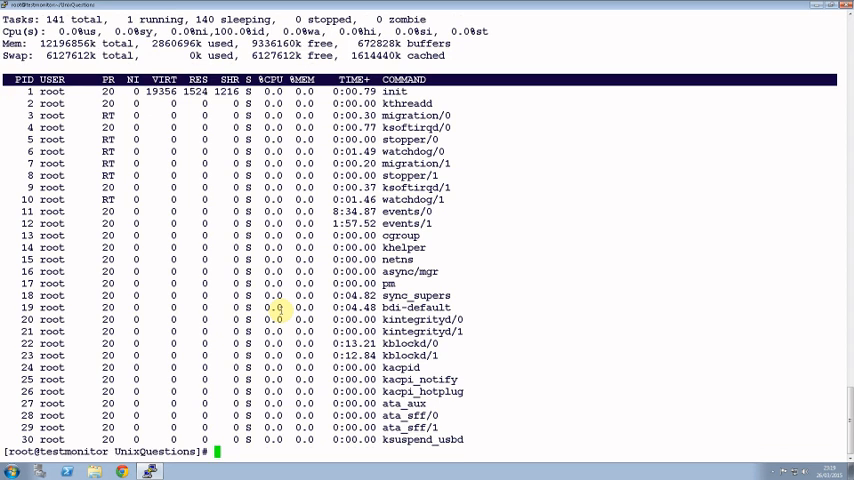
key(q)
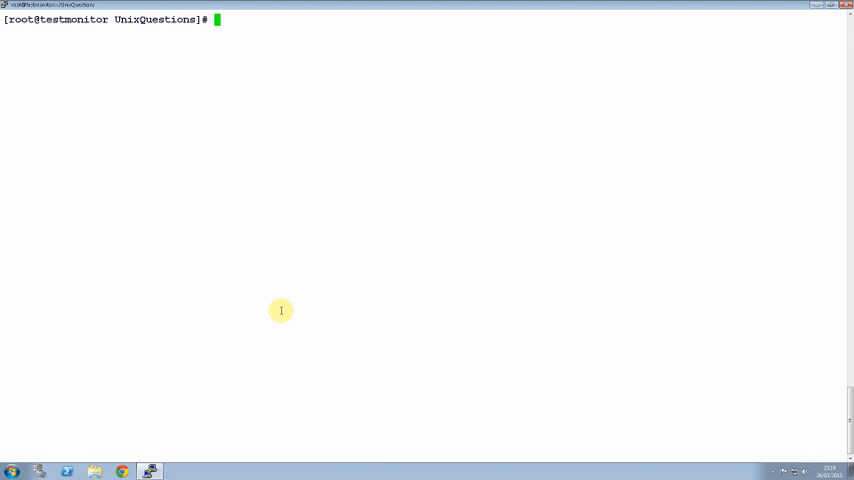
Step: Locate flow.c with find . -name "flow.c"
text(find)
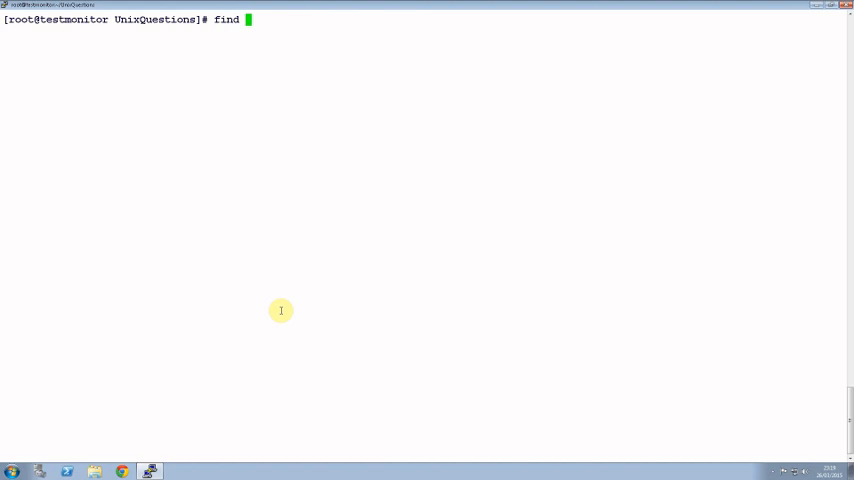
text(. -)
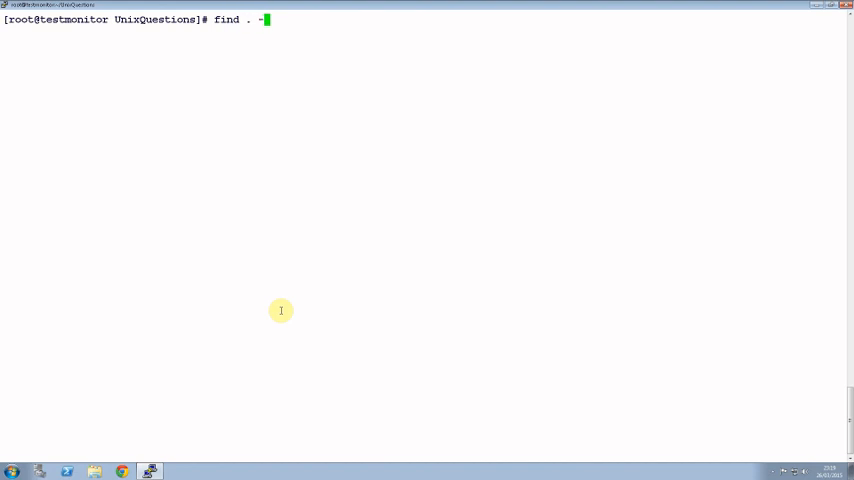
text(name)
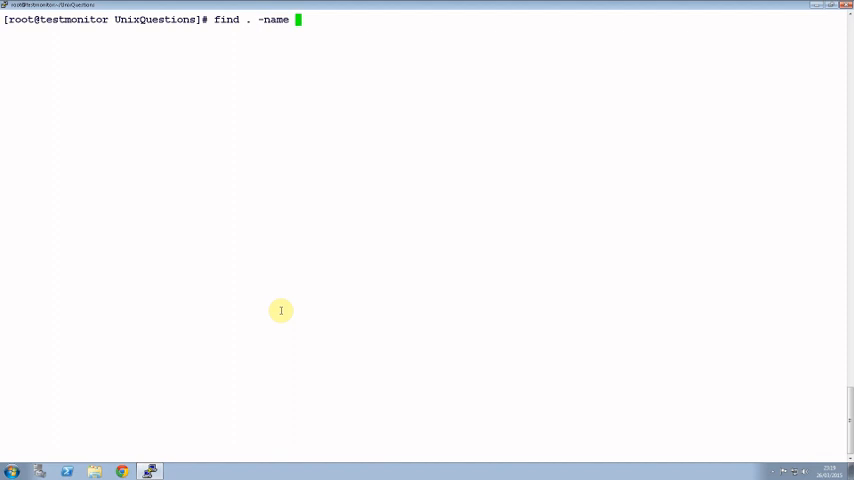
text(")
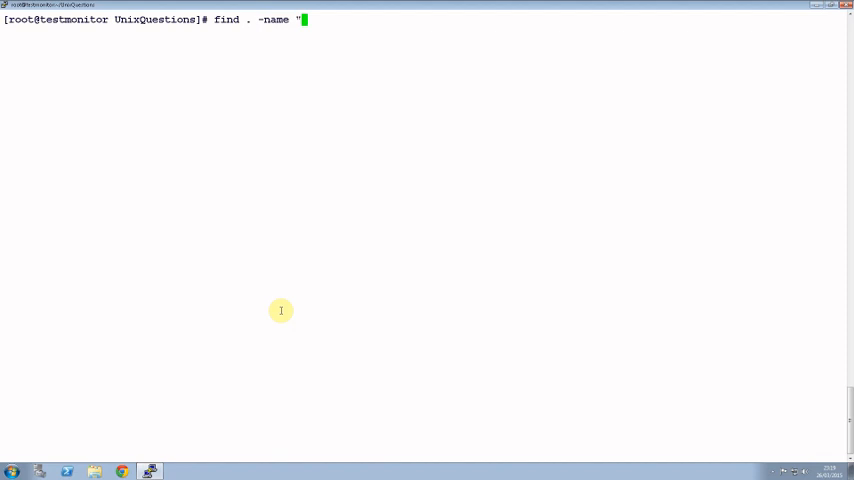
text(flow.)
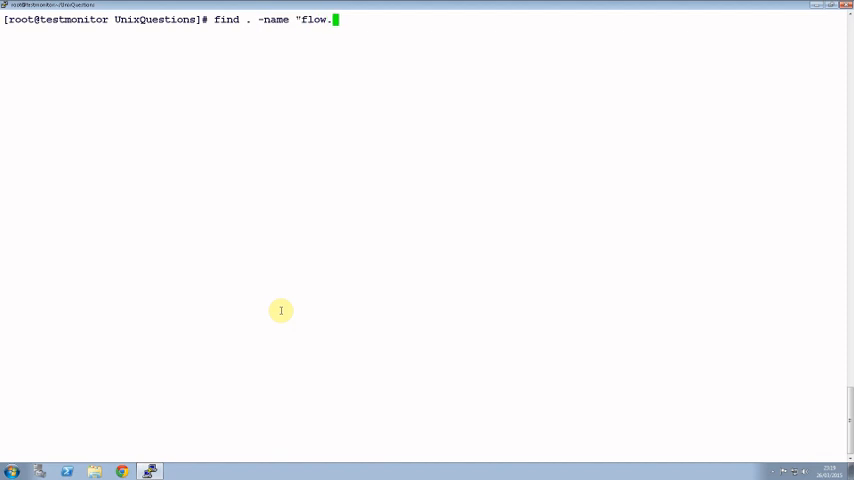
text(c")
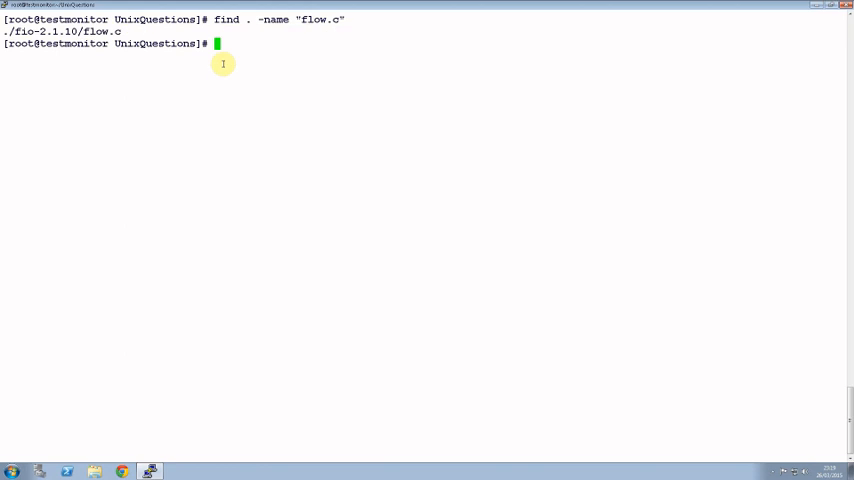
Step: Recall the search and change it to find . -name "*.c" to list every .c file, then clear
text(find . -name "flow.c")
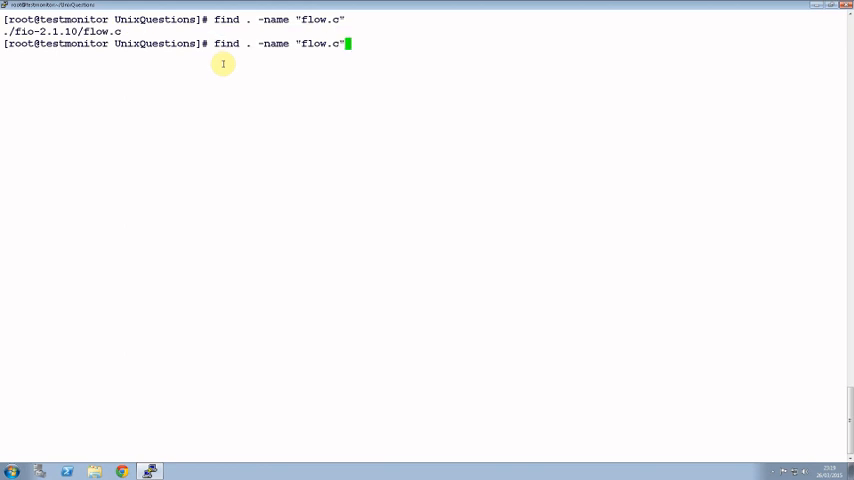
key(BackSpace)
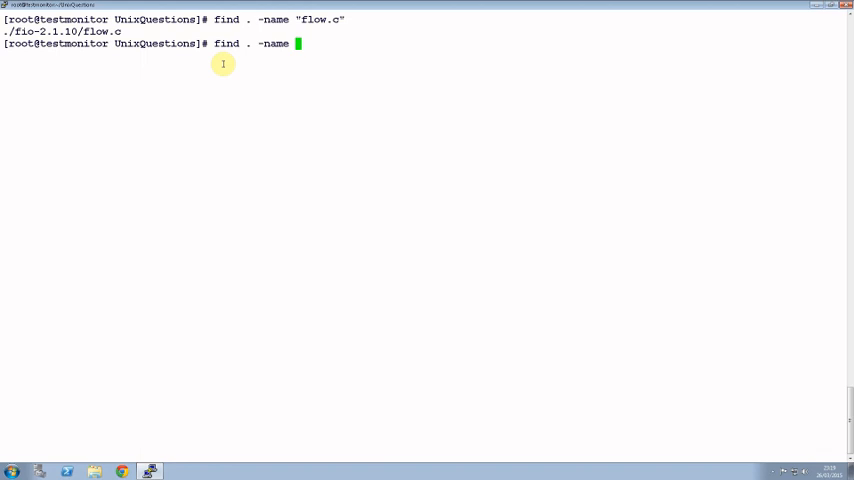
text(*)
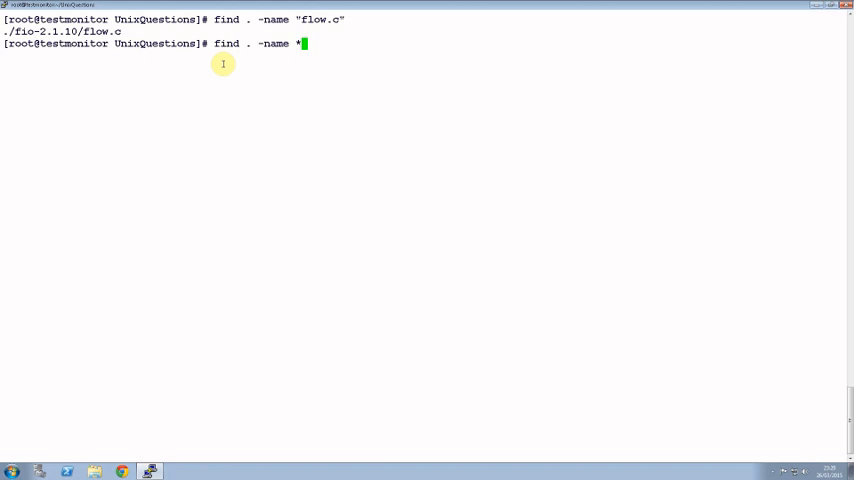
text(.c)
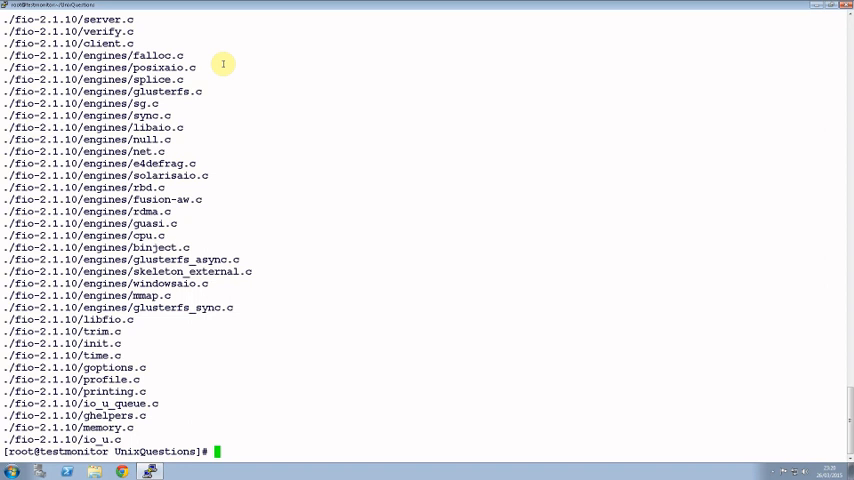
text(cl)
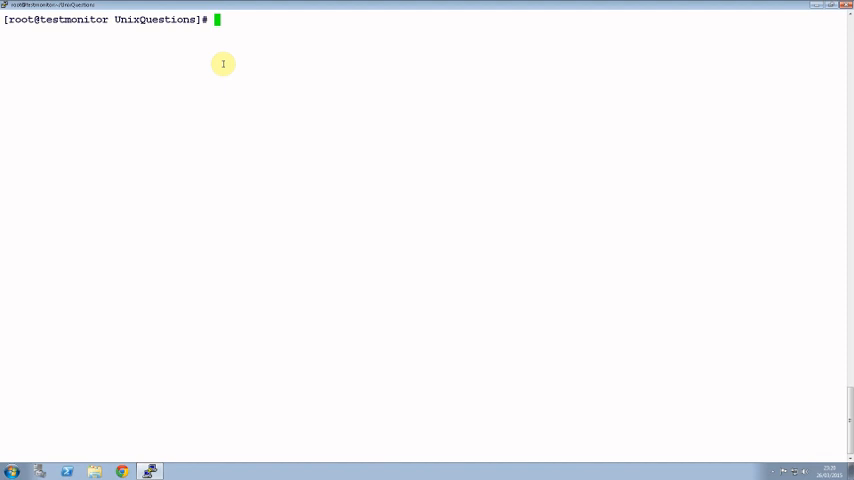
text(ta)
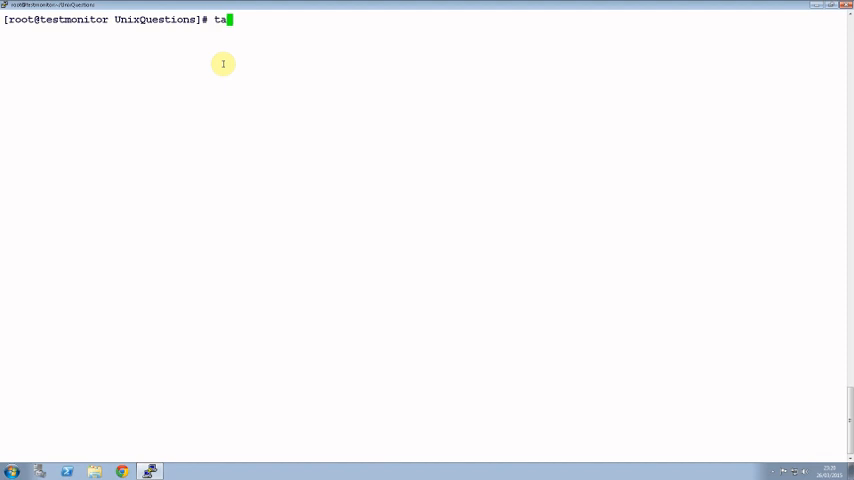
Step: Attempt tail -10 file_name, which fails since no such file exists, and begin another tail
text(il)
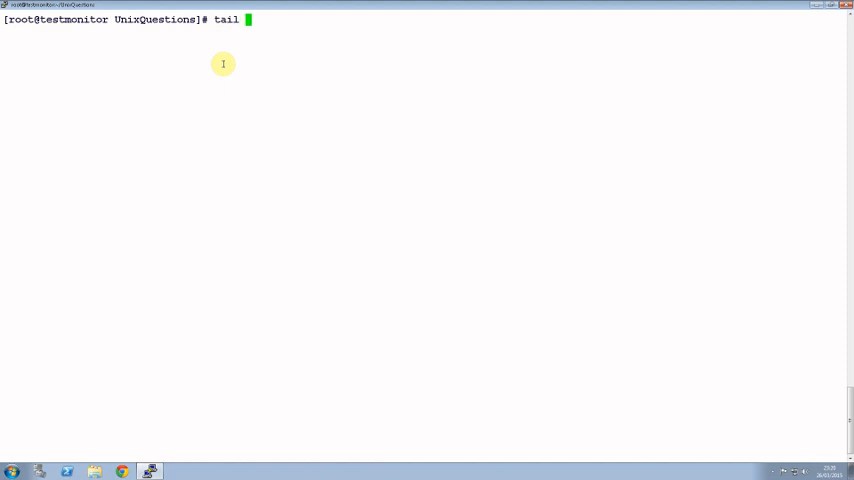
text(-1)
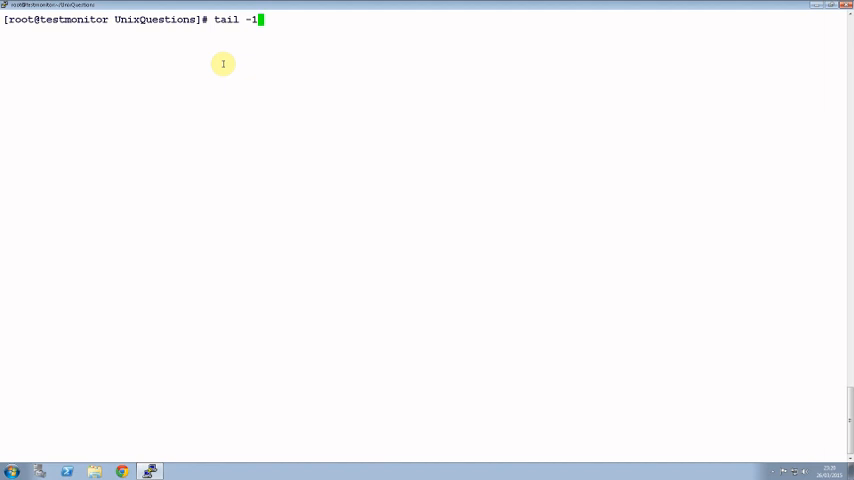
text(0)
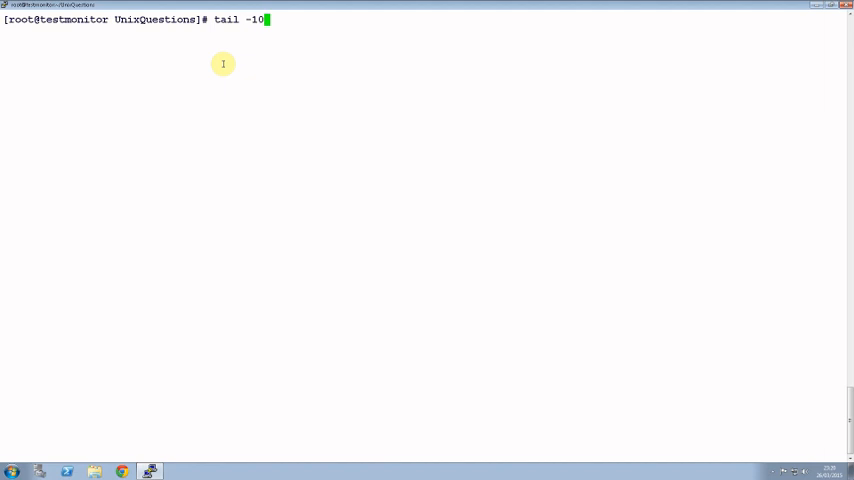
text(file_name)
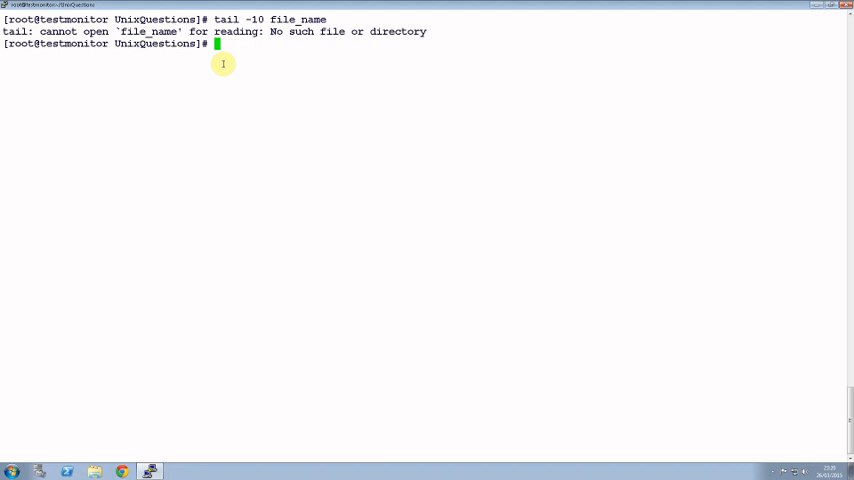
text(tail)
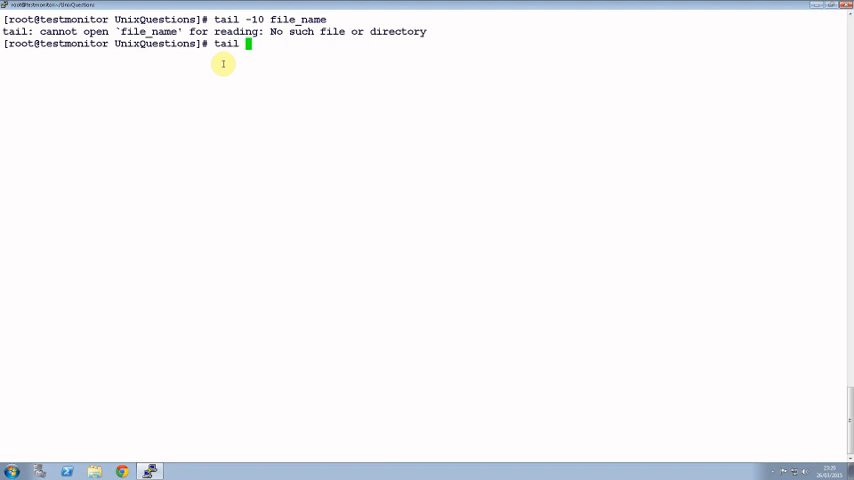
Step: Show the last ten lines of ./fio-2.1.10/flow.c with tail -10, then clear the screen
text(-10)
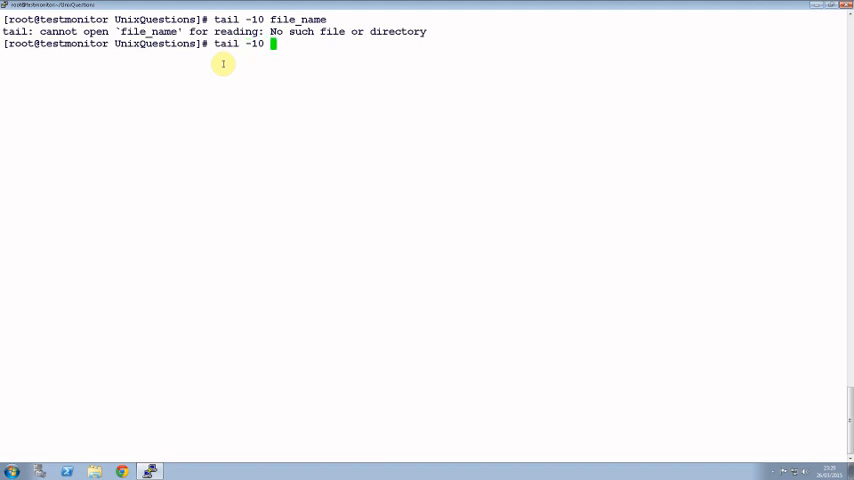
text(.)
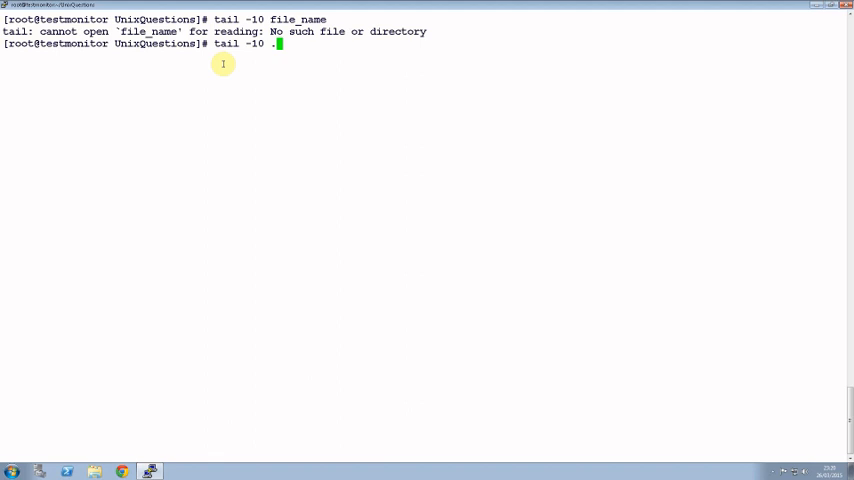
text(/fio-2.1.10/)
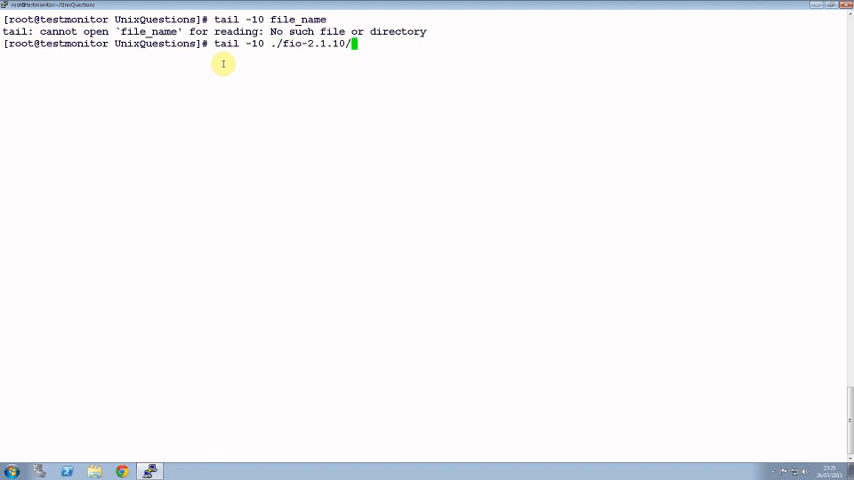
text(flow.)
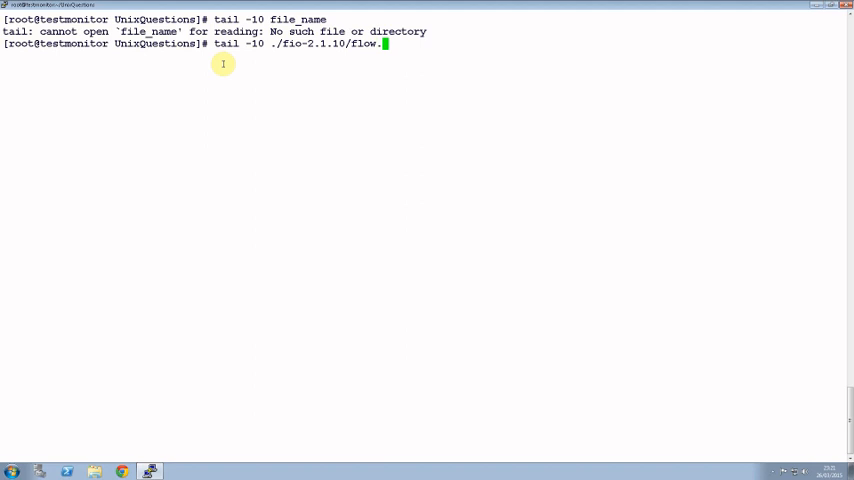
text(c)
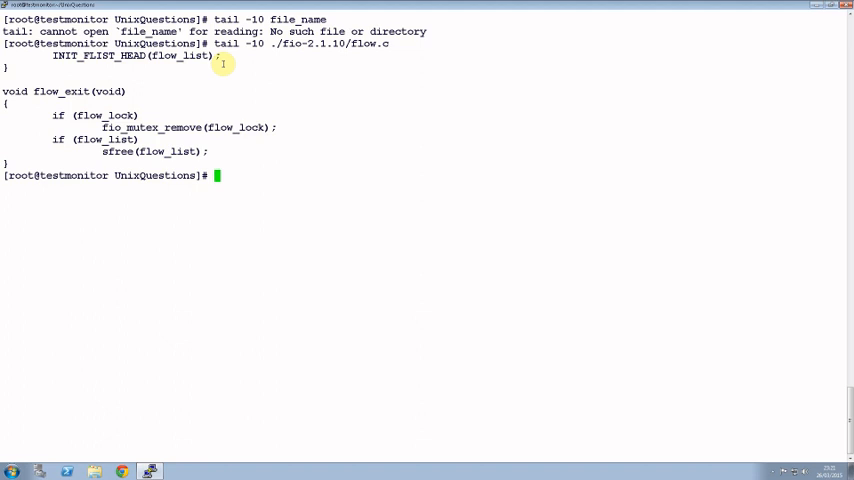
text(clear)
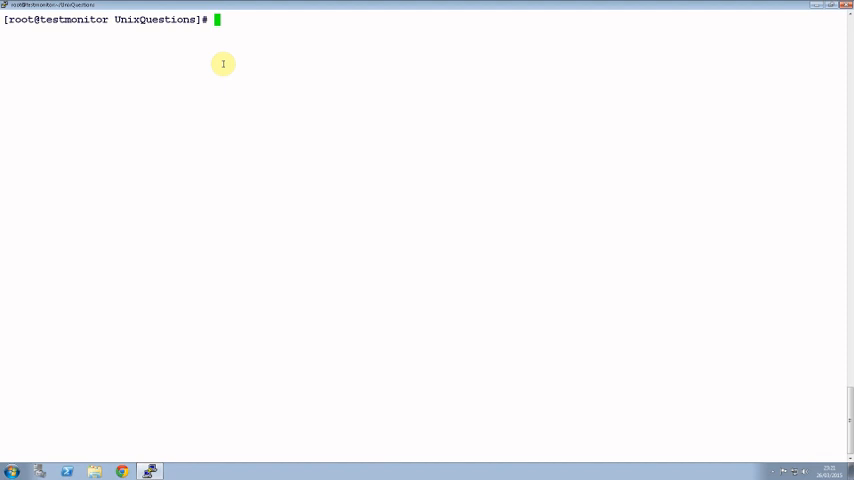
Step: Enter kill -9 12334 to force-kill that process ID
text(kill)
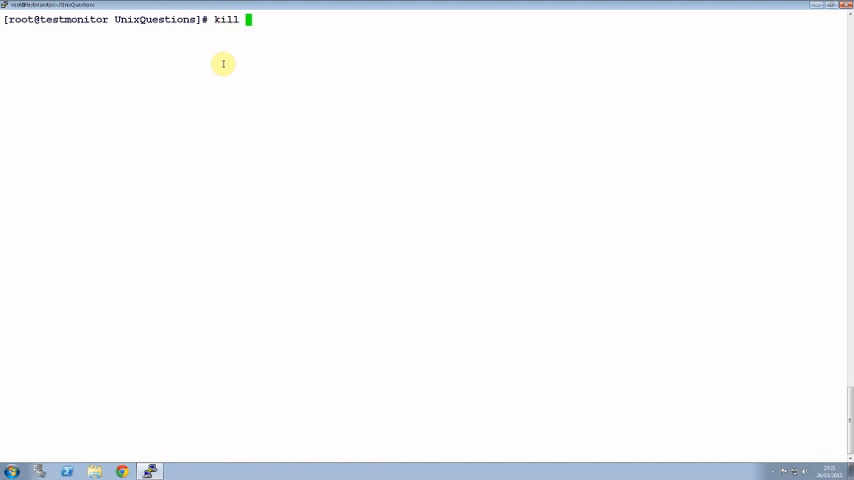
text(-)
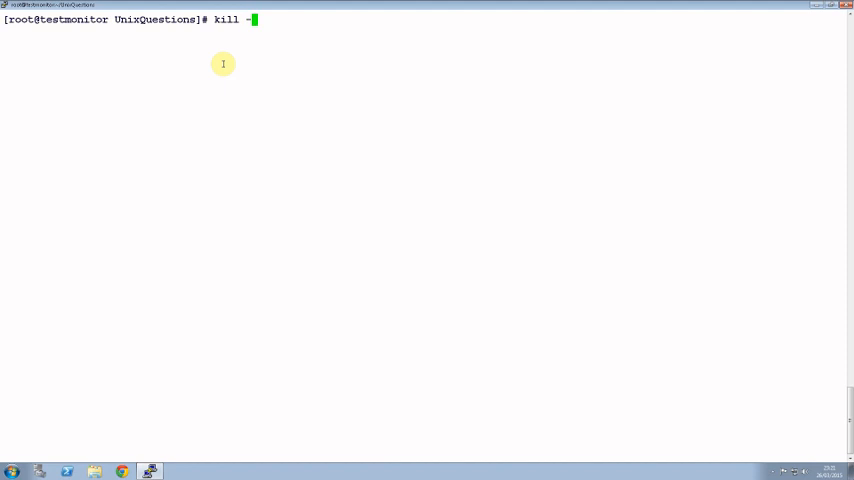
text(9)
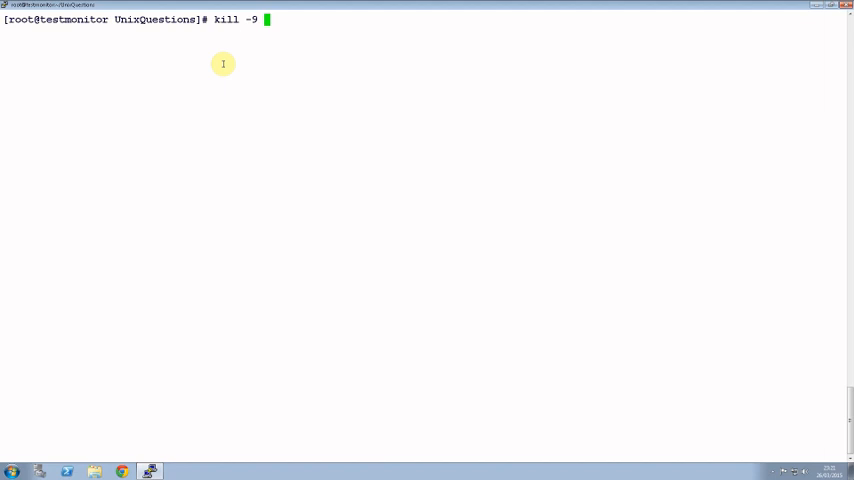
text(1)
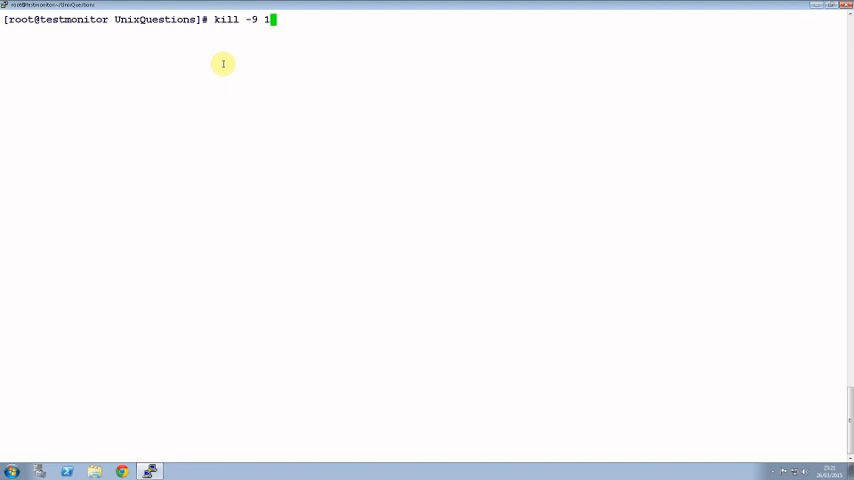
text(2334)
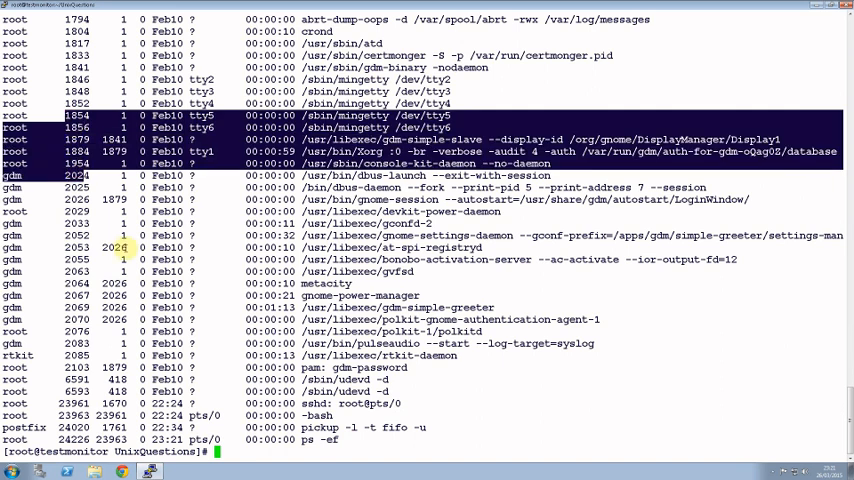
Step: Show the forced-kill syntax as kill -9 <pid>, then clear the terminal
text(ki)
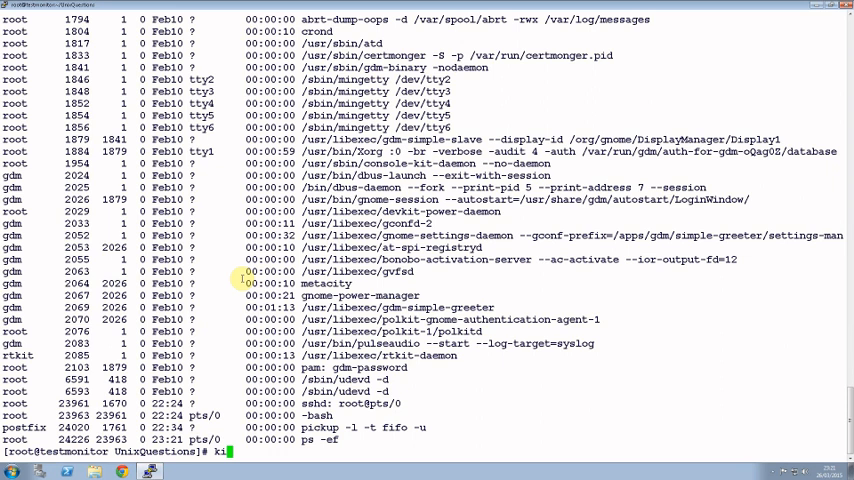
text(l)
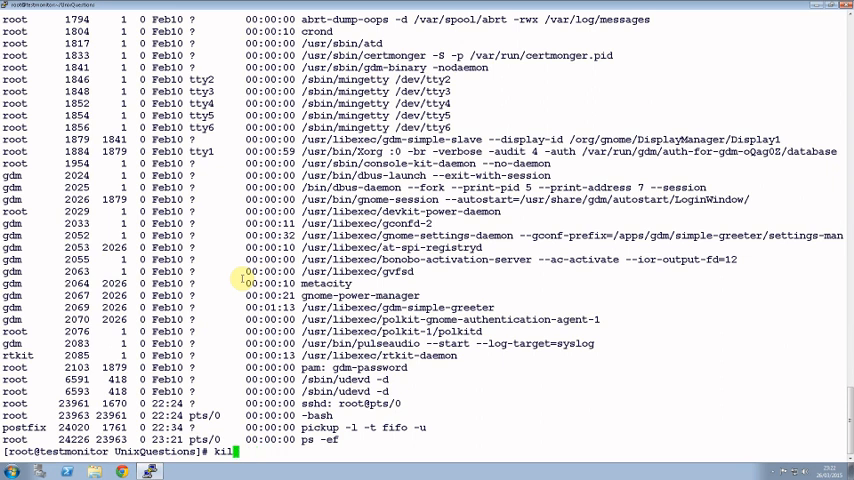
text(-9)
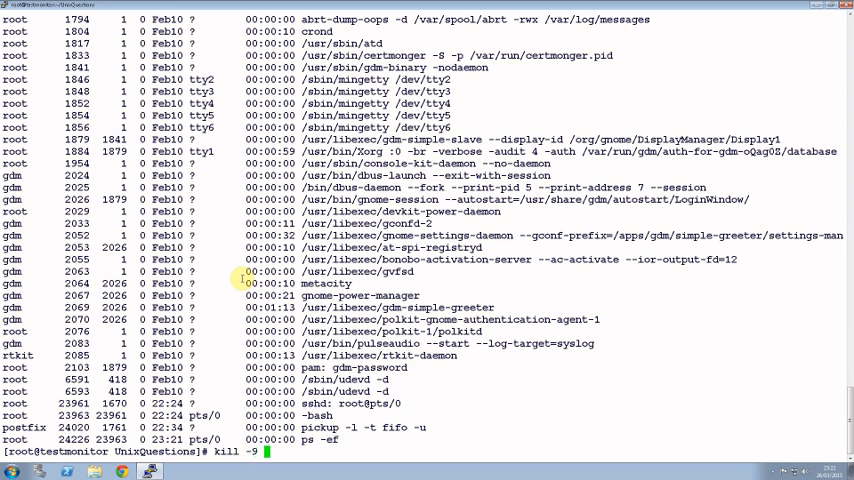
text(<pid>)
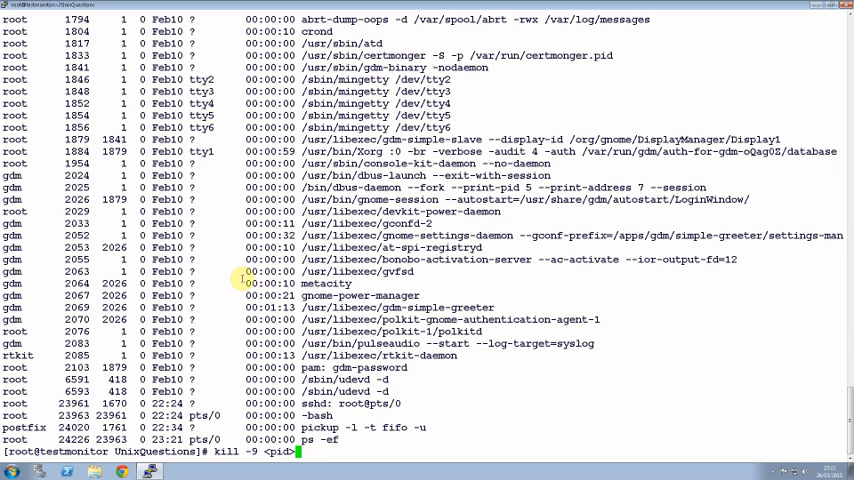
text(c)
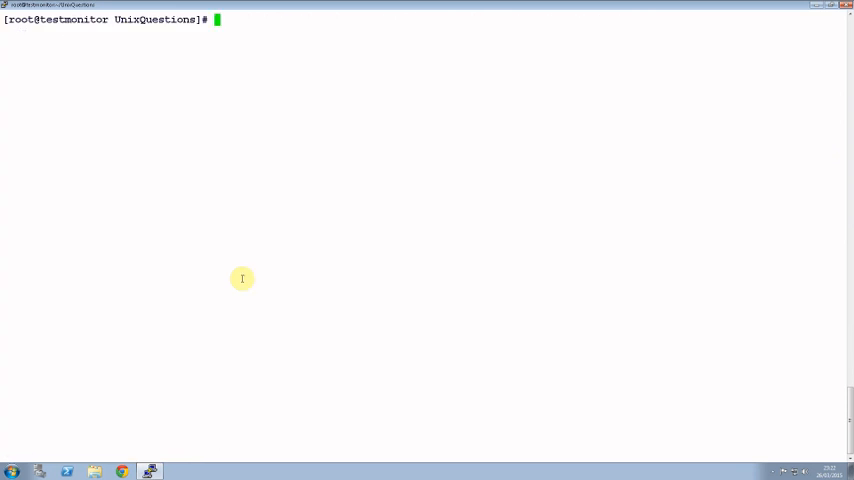
Step: Run alias to list the shell's defined aliases and highlight the emacs entry
key(Return)
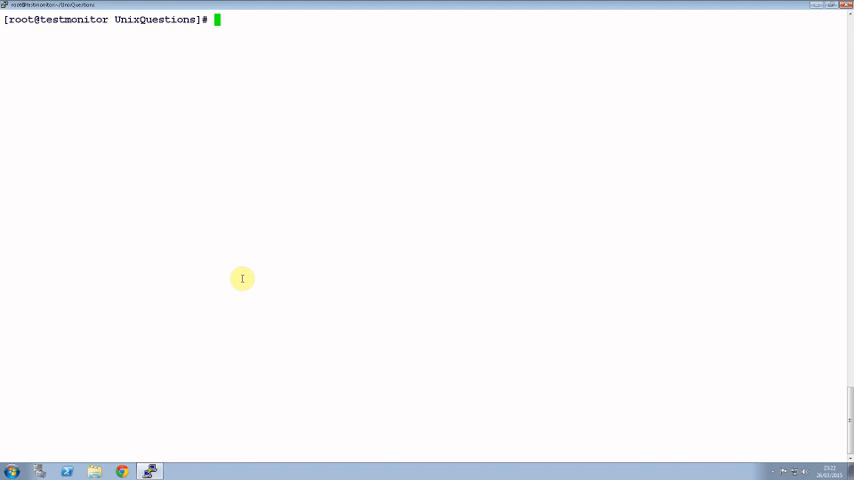
text(a)
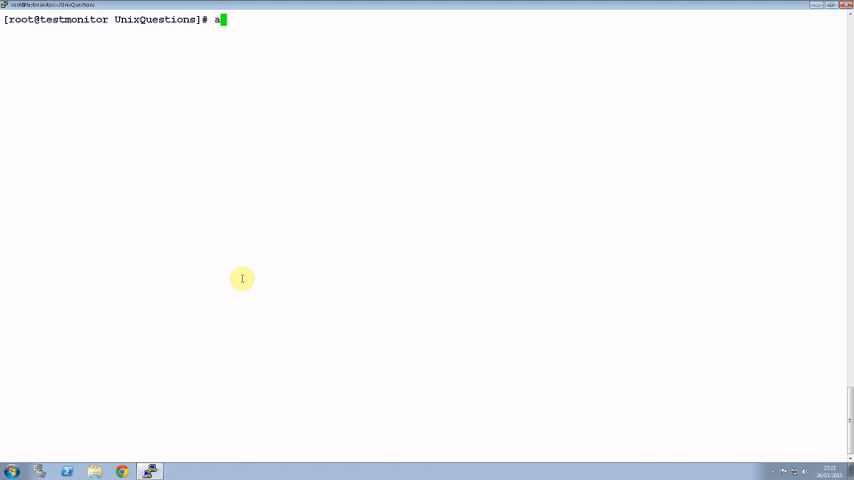
text(lias)
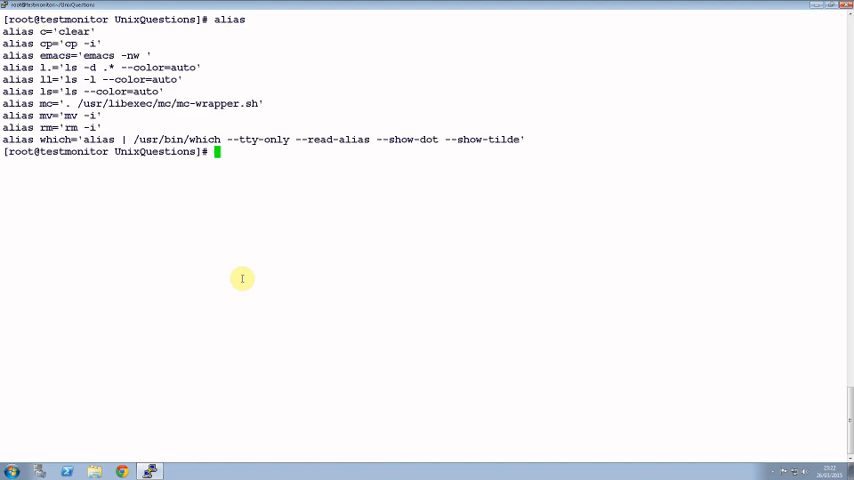
double_click(100, 56)
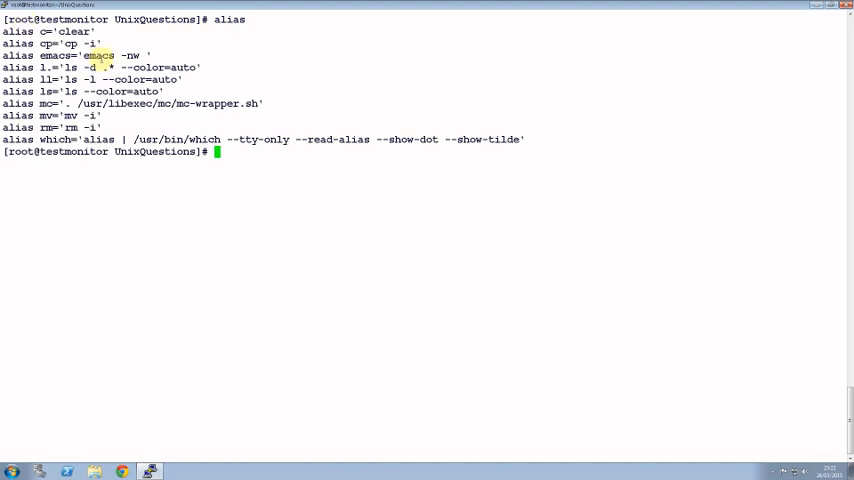